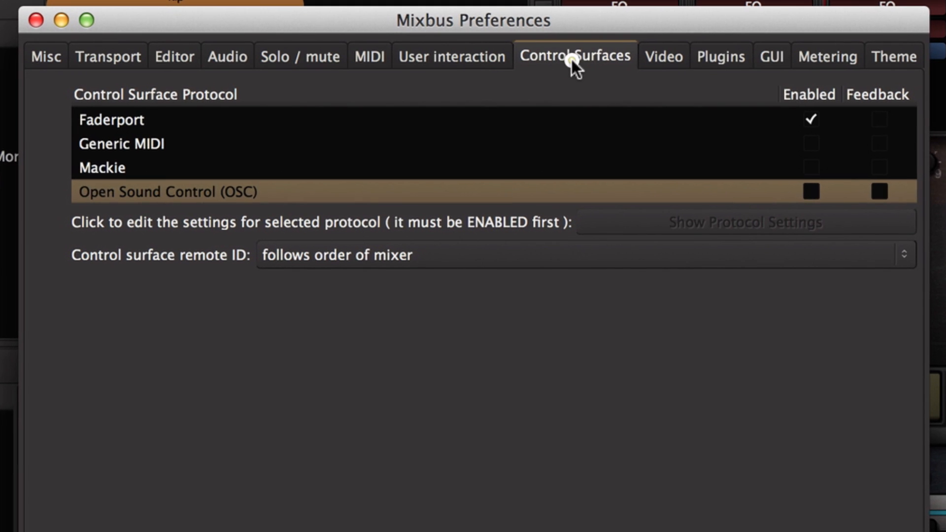
{"action": "mouse_move", "coordinate": [258, 131]}
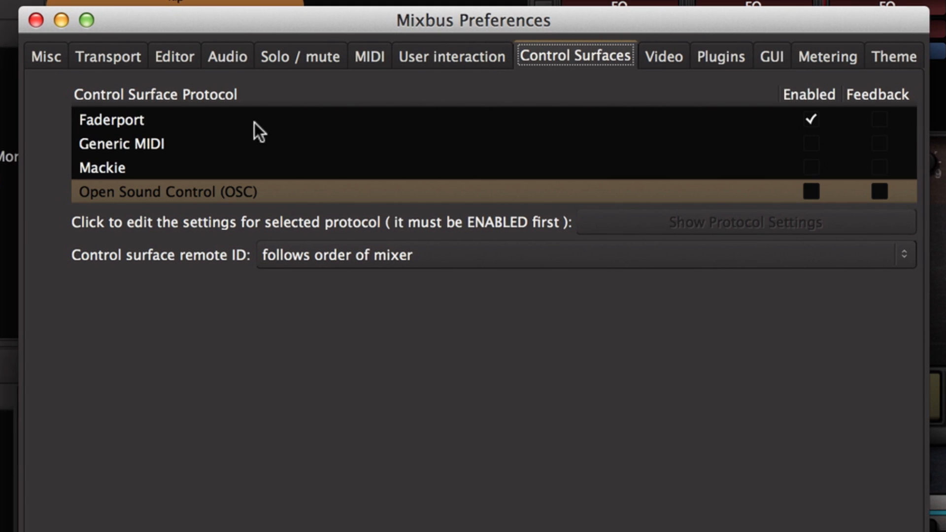
In Control Surfaces preferences, select Open Sound Control (OSC) and tick its Enabled checkbox
{"action": "left_click", "coordinate": [112, 119]}
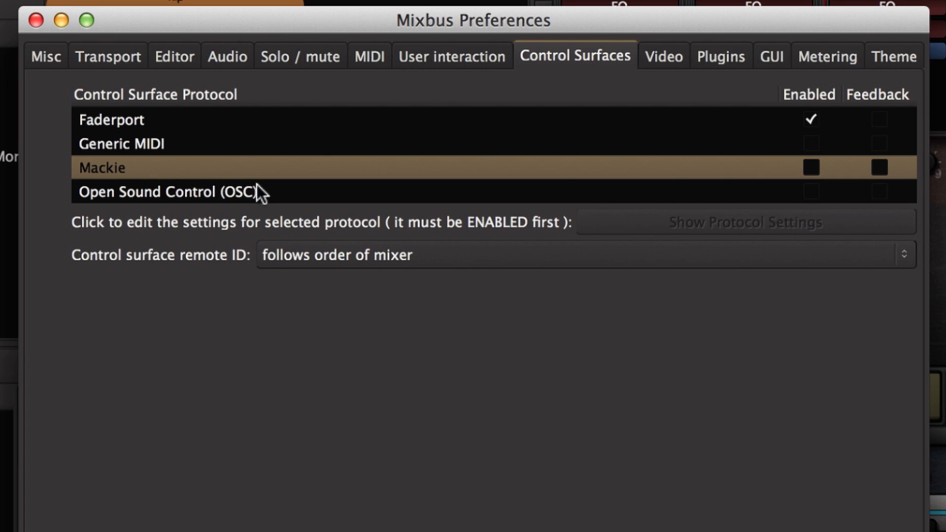
{"action": "left_click", "coordinate": [163, 192]}
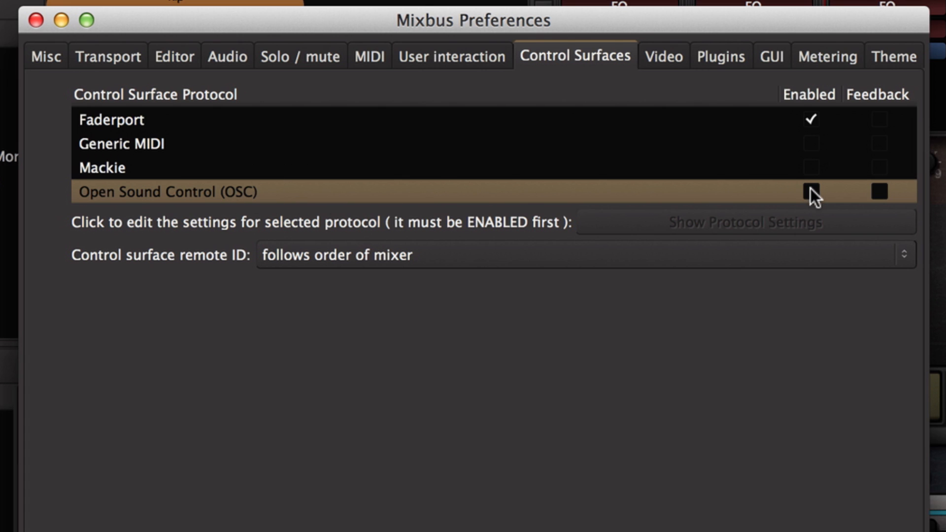
{"action": "left_click", "coordinate": [811, 191]}
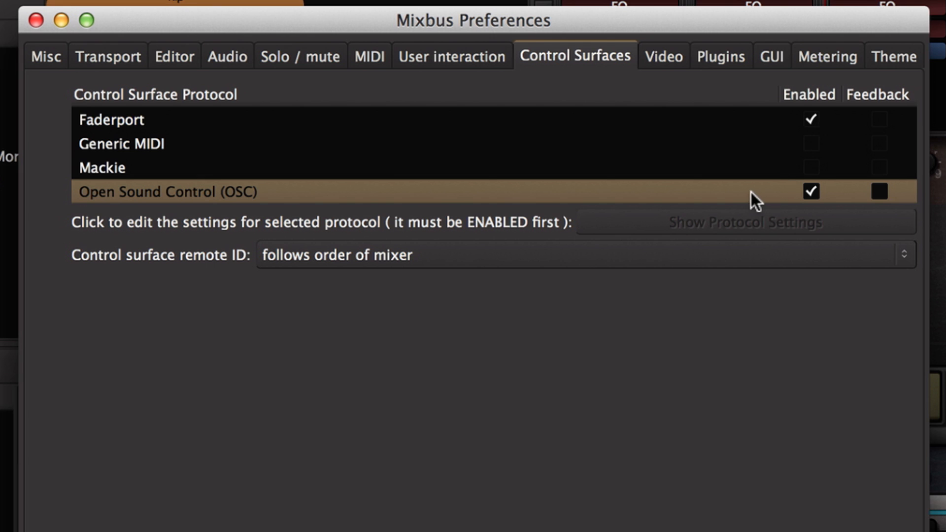
{"action": "mouse_move", "coordinate": [554, 198]}
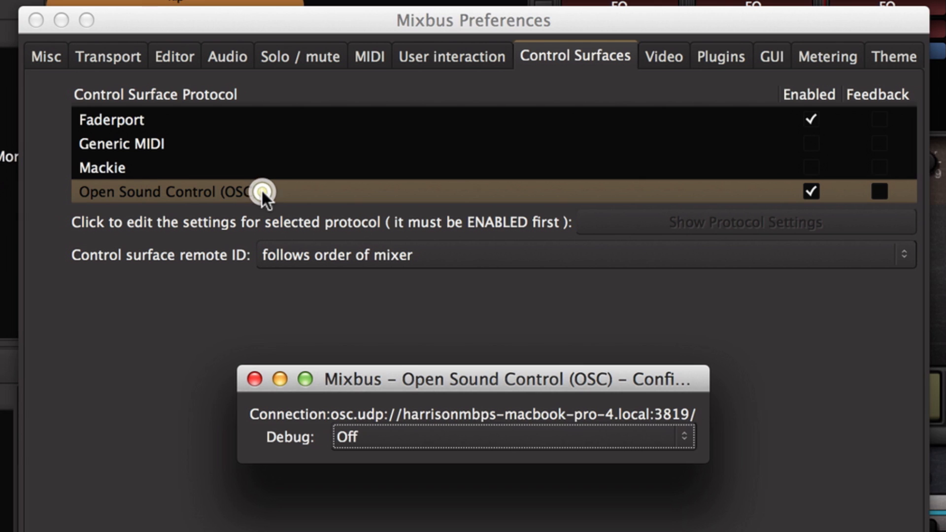
{"action": "mouse_move", "coordinate": [813, 487]}
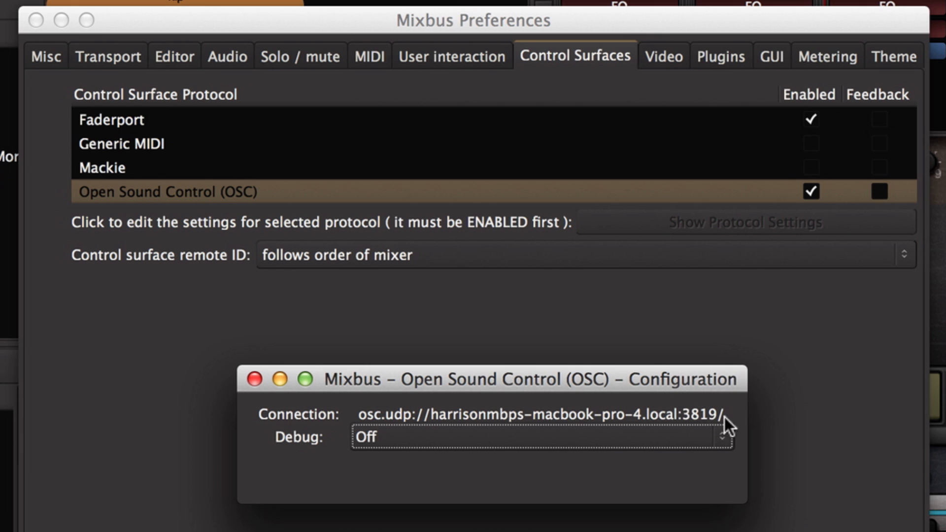
{"action": "mouse_move", "coordinate": [723, 422]}
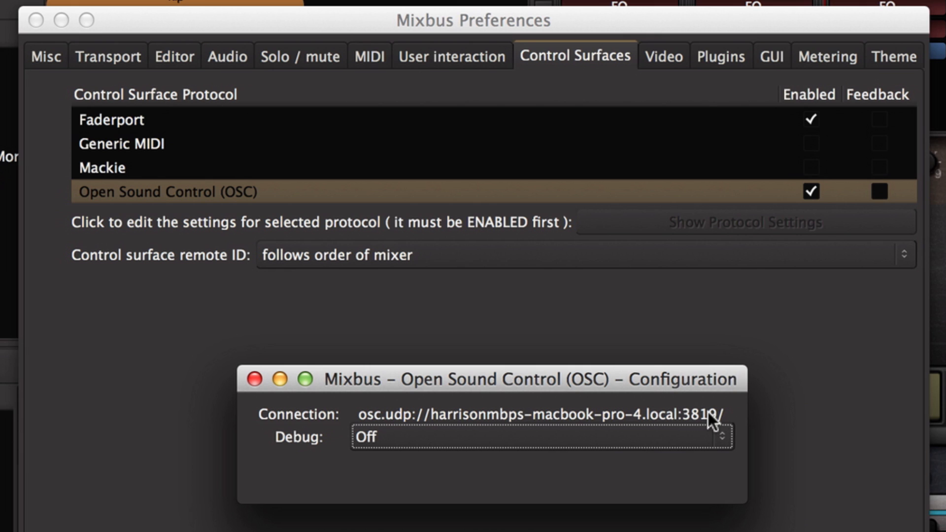
{"action": "mouse_move", "coordinate": [271, 401]}
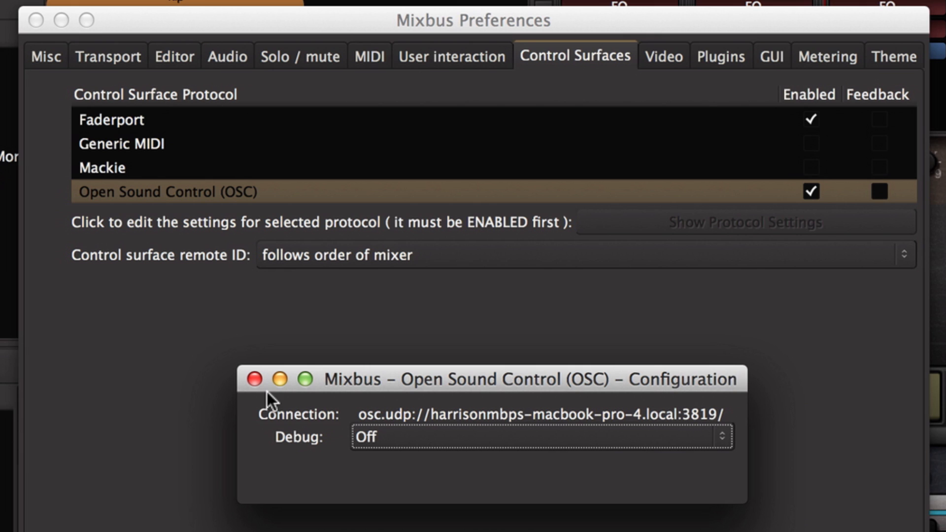
{"action": "left_click", "coordinate": [255, 380]}
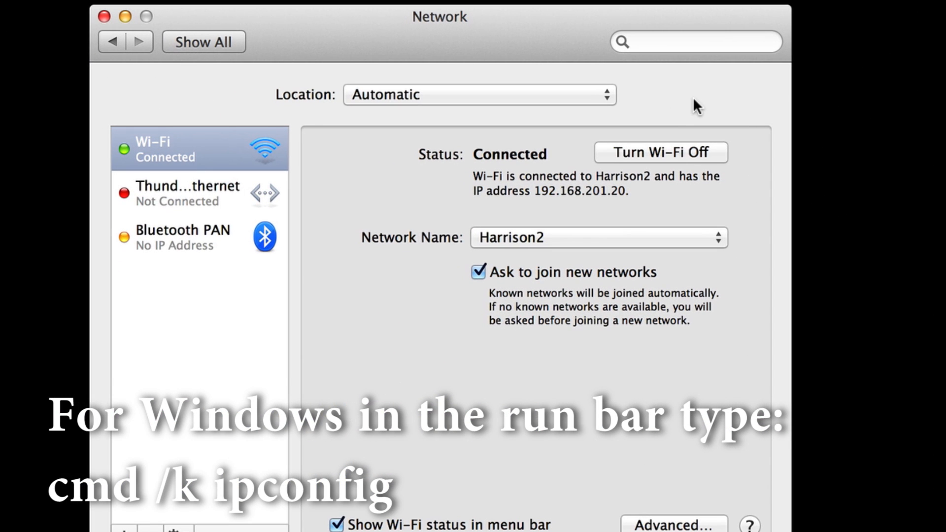
{"action": "mouse_move", "coordinate": [540, 175]}
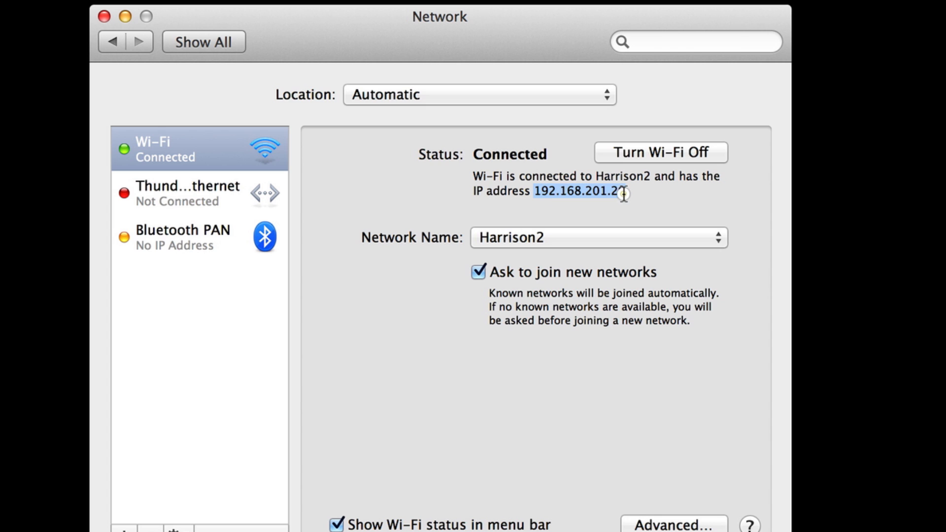
{"action": "mouse_move", "coordinate": [622, 215]}
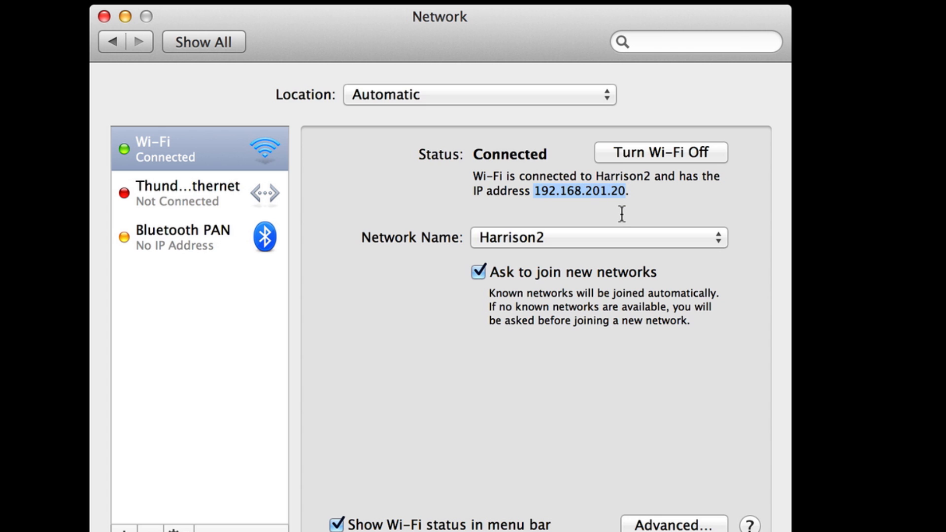
{"action": "mouse_move", "coordinate": [638, 215]}
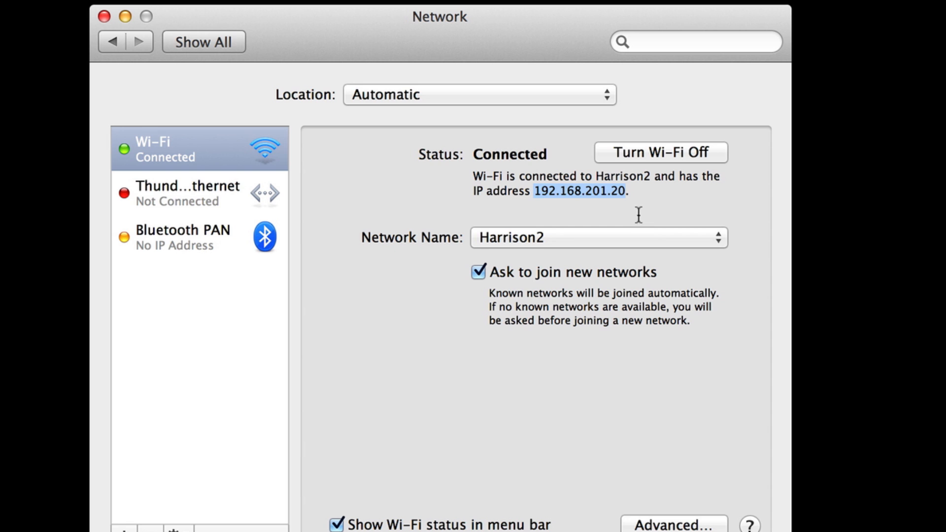
{"action": "mouse_move", "coordinate": [624, 213]}
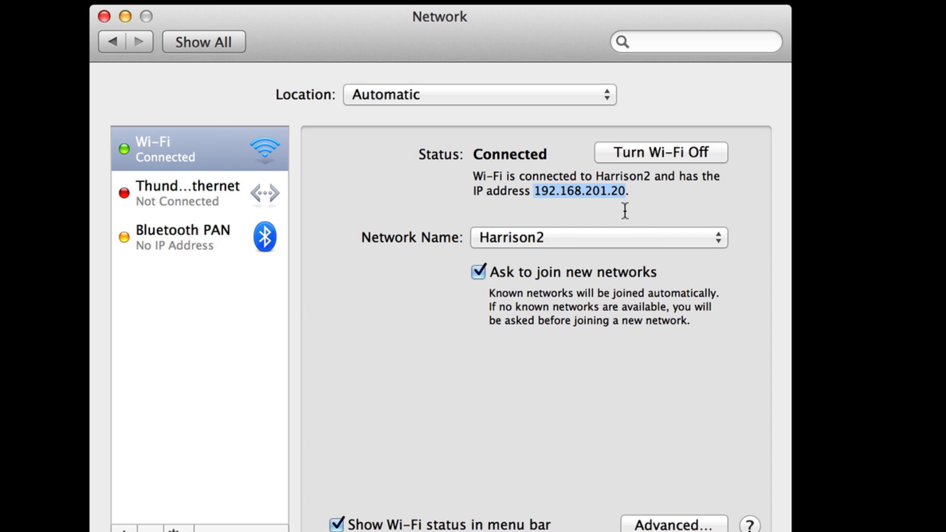